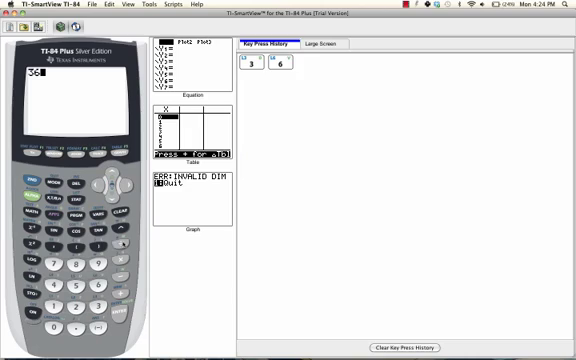
Enter 36 on the TI-84 home screen keypad
left_click(96, 283)
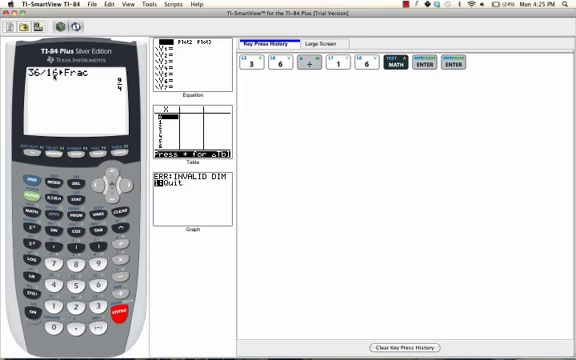
Evaluate 36/16 ►Frac to get 9/4, then clear the keystroke history
left_click(397, 347)
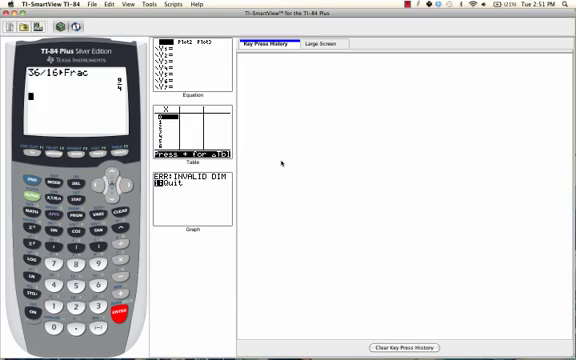